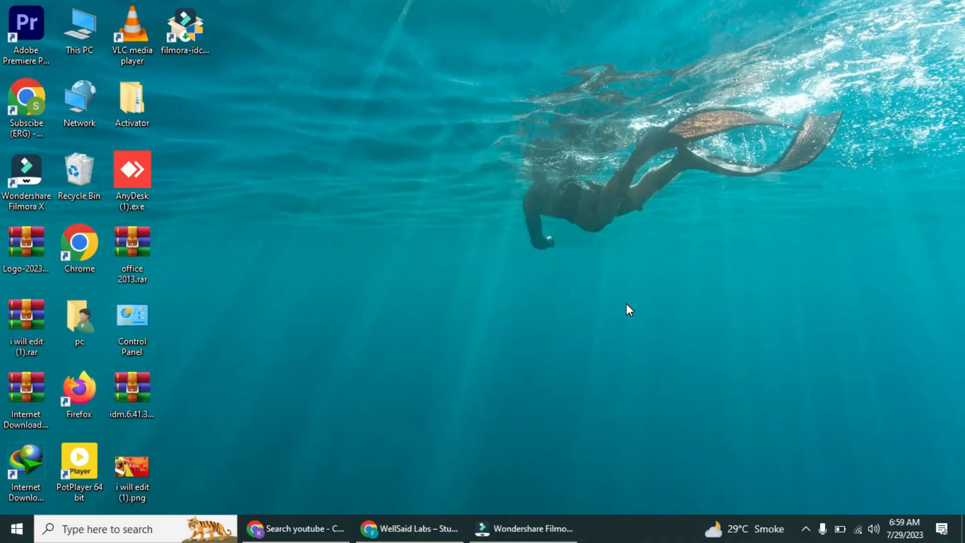
mouse_move(515, 357)
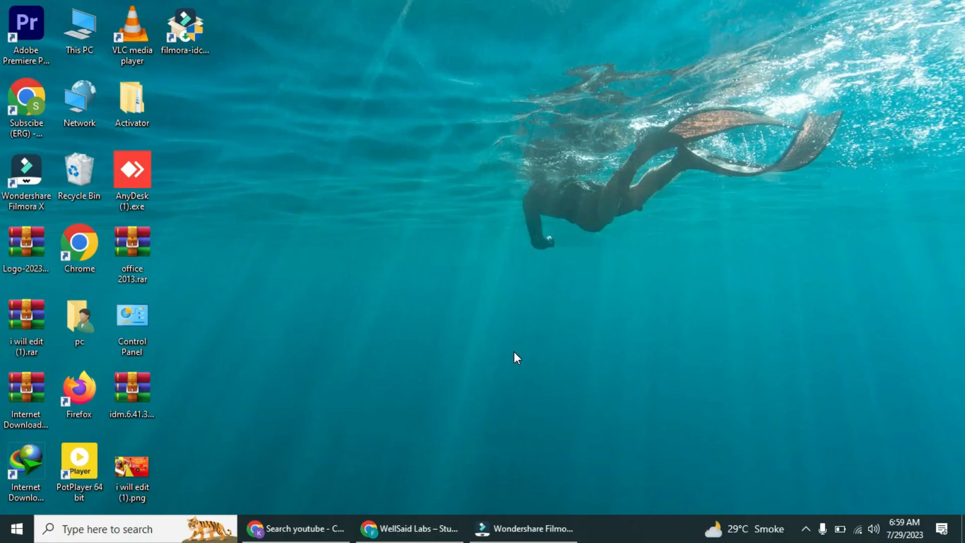
mouse_move(503, 432)
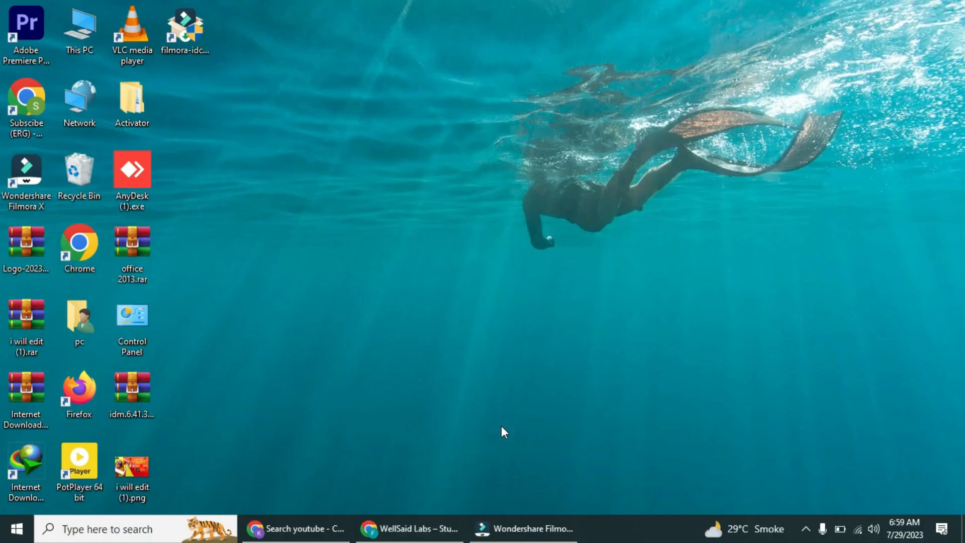
mouse_move(506, 491)
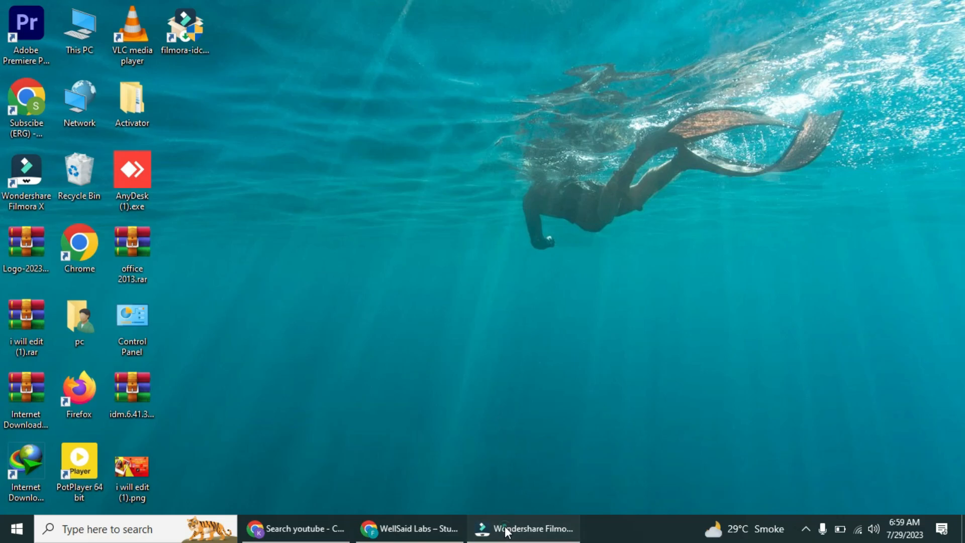
- Restore Filmora and open the context menu of the evora logo clip
click(511, 541)
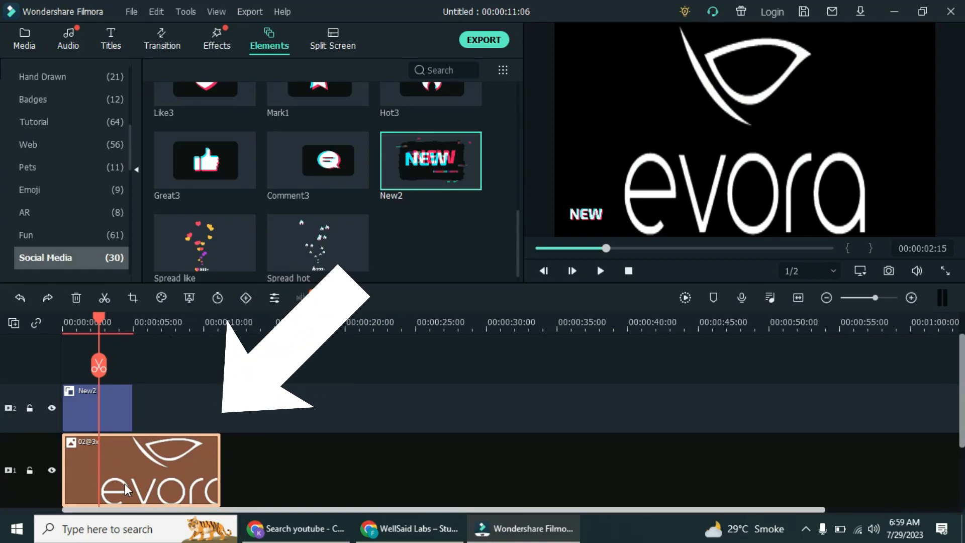
mouse_move(164, 480)
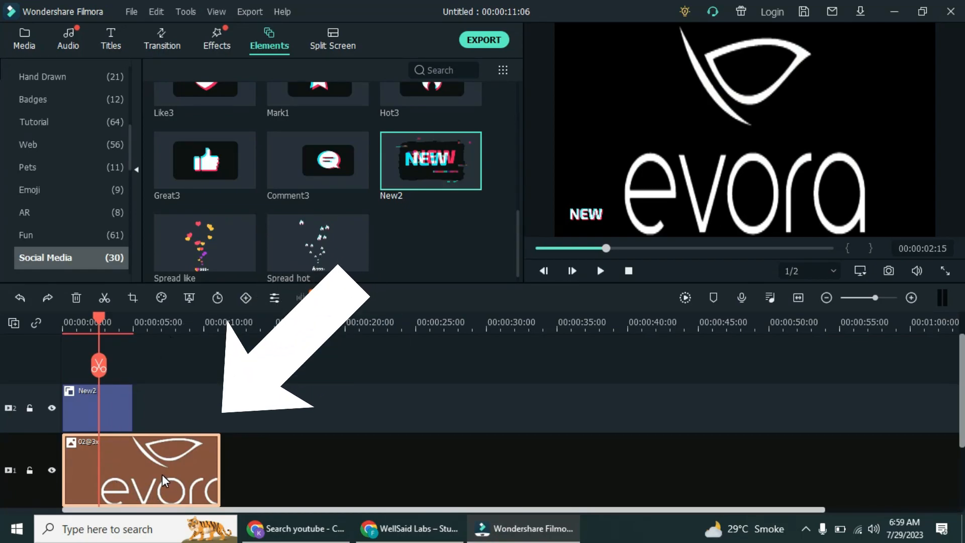
right_click(166, 479)
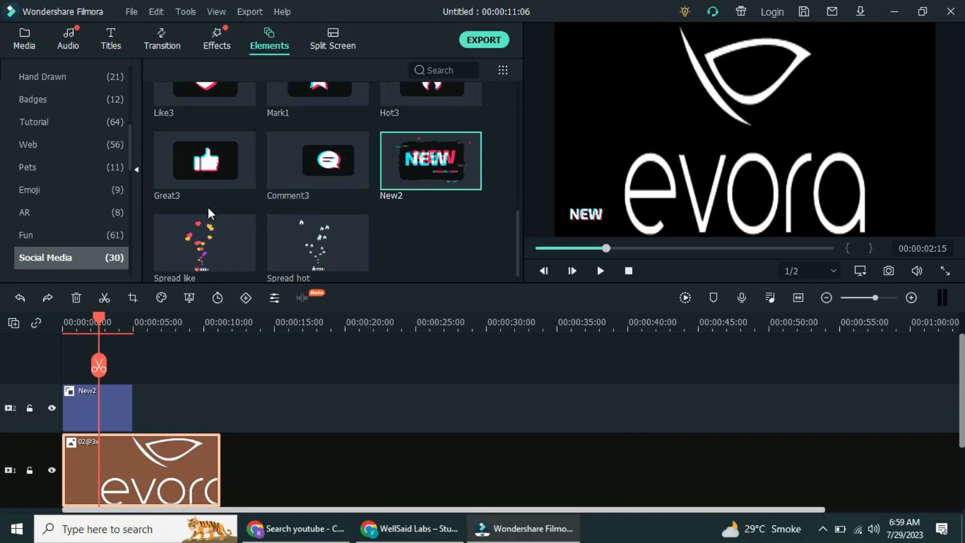
- Use Crop and Zoom to crop the evora clip to only the leaf emblem
click(132, 298)
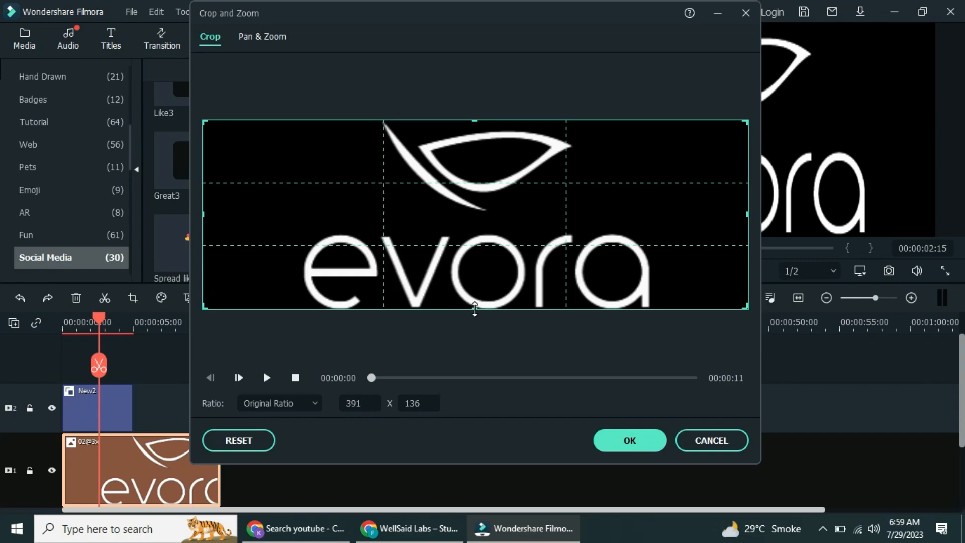
drag(747, 309, 523, 233)
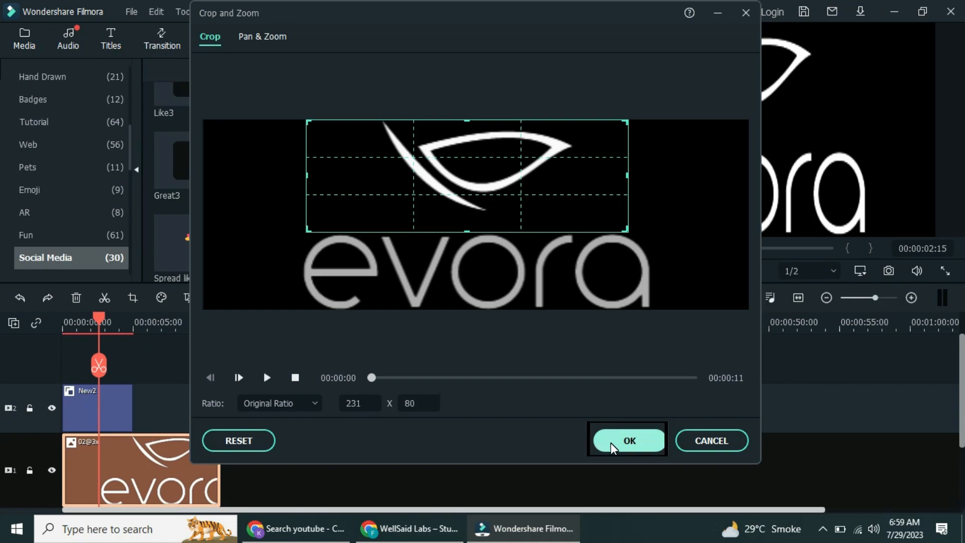
click(630, 440)
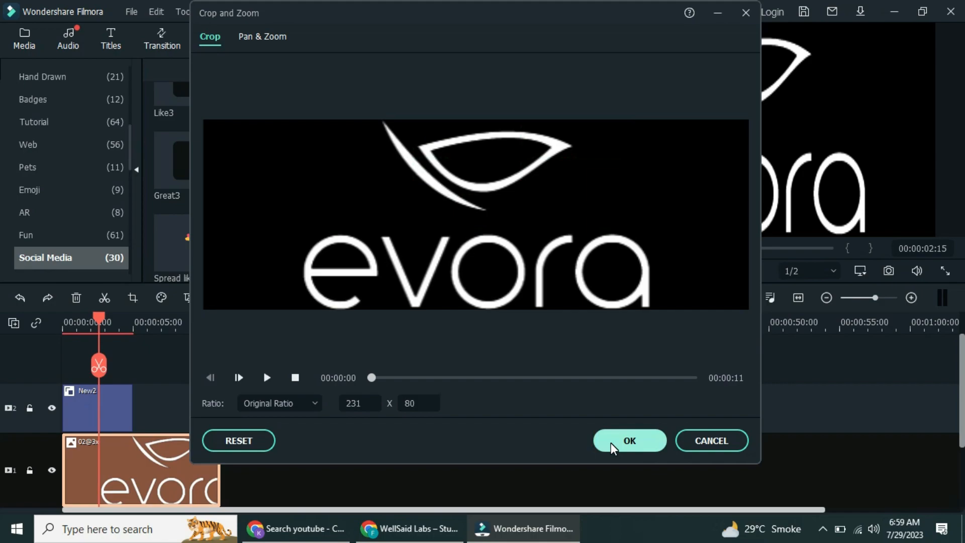
click(630, 441)
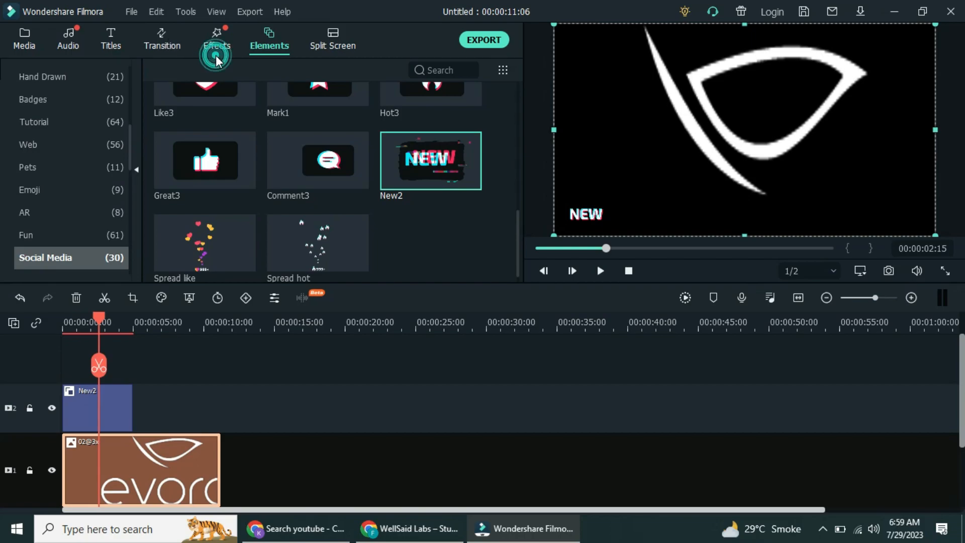
- Open the Effects library to reach the Utility effects with Mosaic
click(217, 46)
text(m)
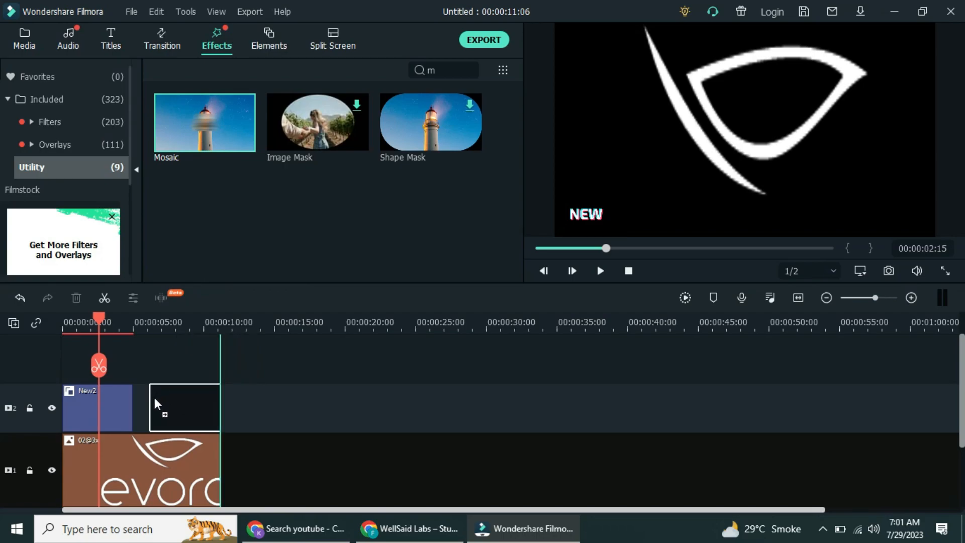
- Put Mosaic on track 2 over the leaf emblem, then minimise Filmora and Chrome
drag(204, 122, 167, 408)
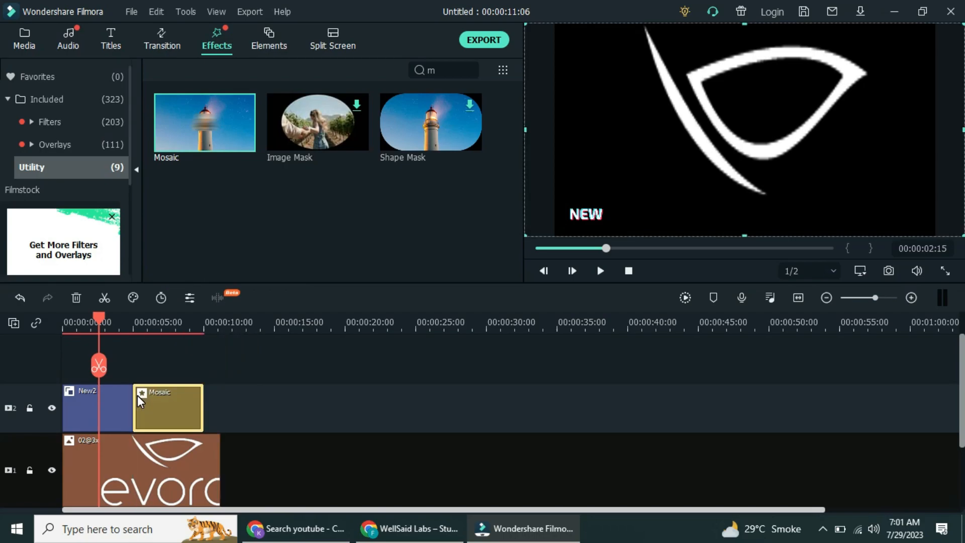
drag(98, 320, 155, 320)
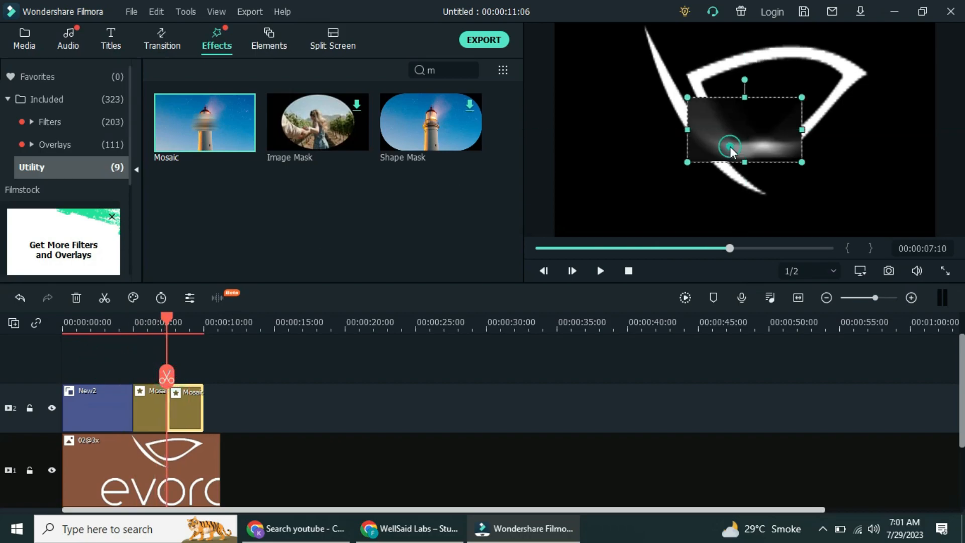
drag(743, 130, 775, 99)
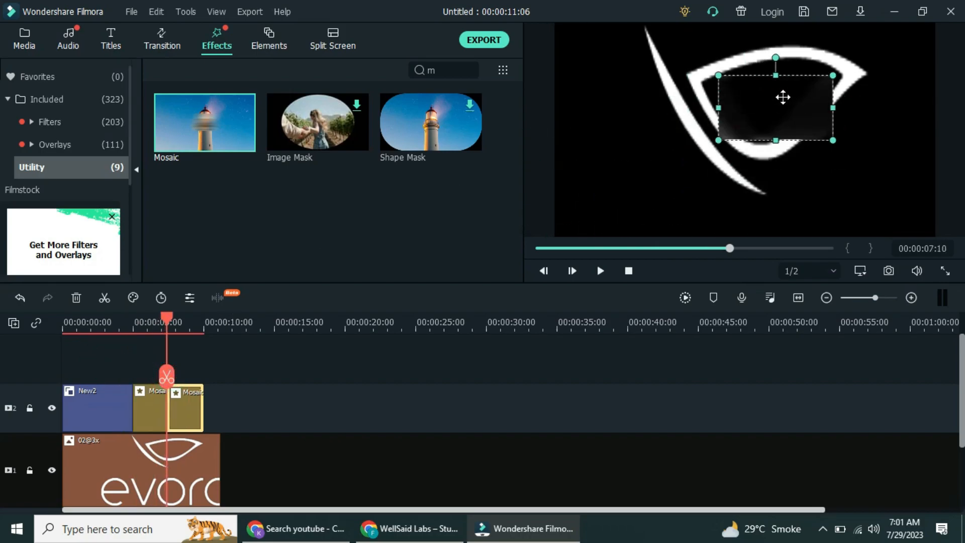
drag(784, 97, 688, 83)
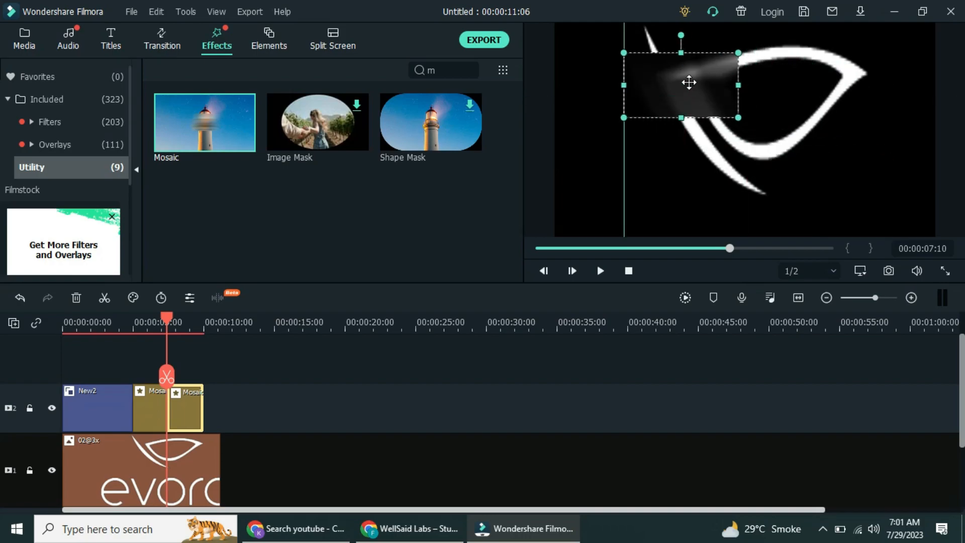
drag(689, 82, 753, 143)
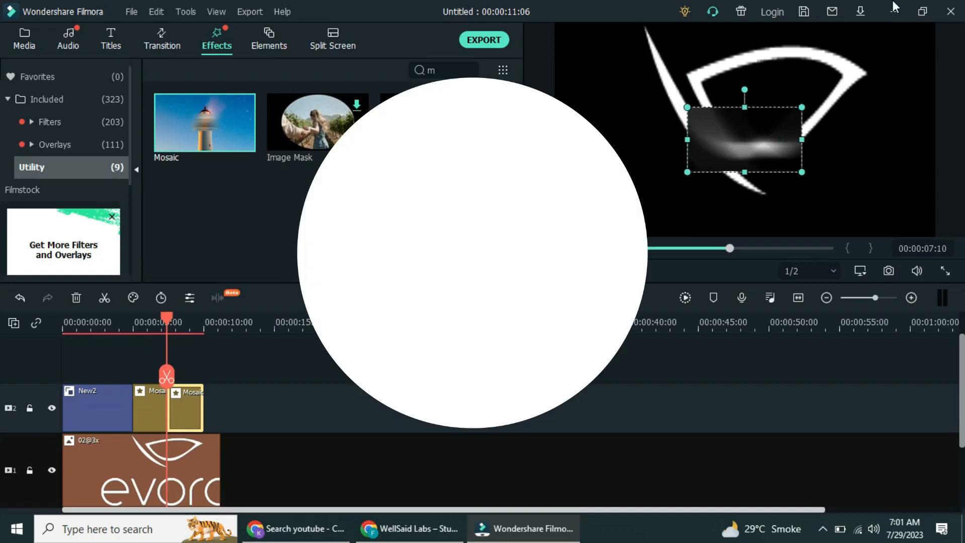
click(417, 542)
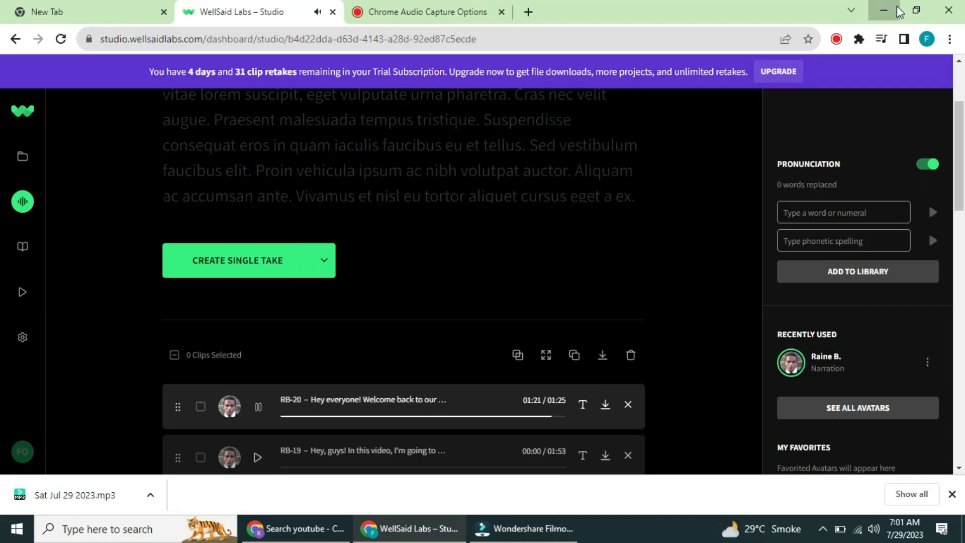
click(881, 10)
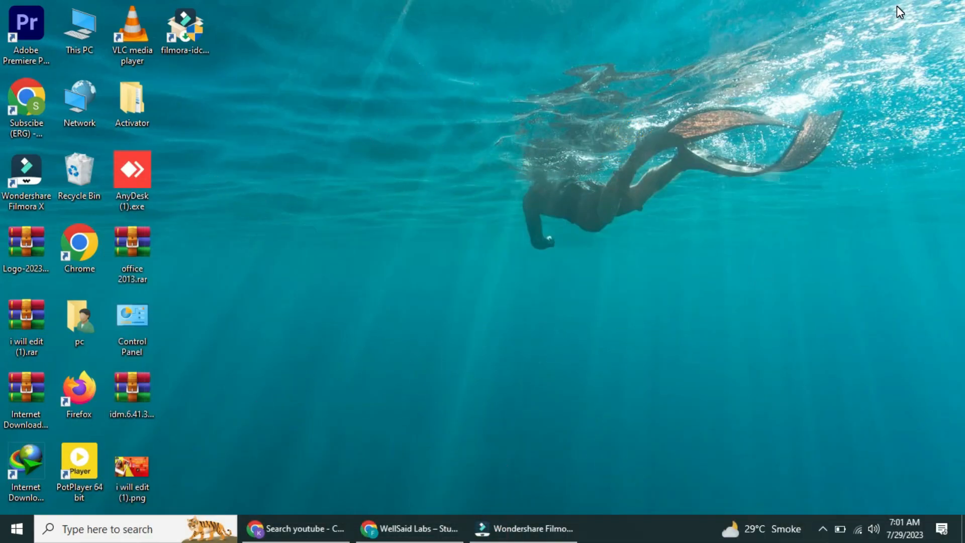